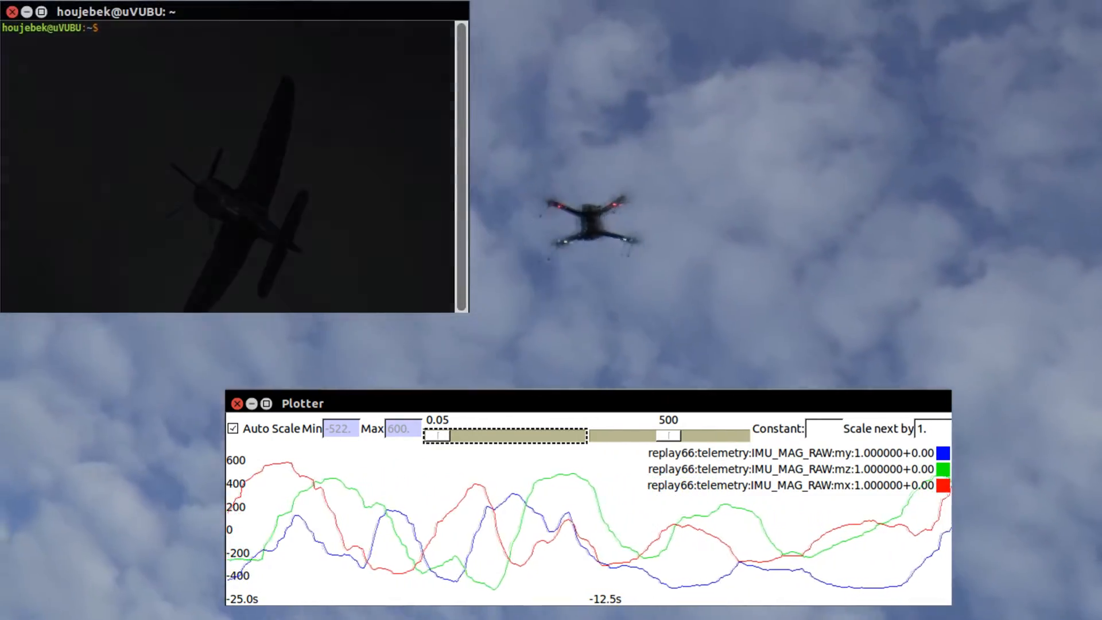
Step: Change into the paparazzi directory (cd paparazzi/) in Terminal before launching Paparazzi Center
{"action": "type", "text": "cd paparazzi/"}
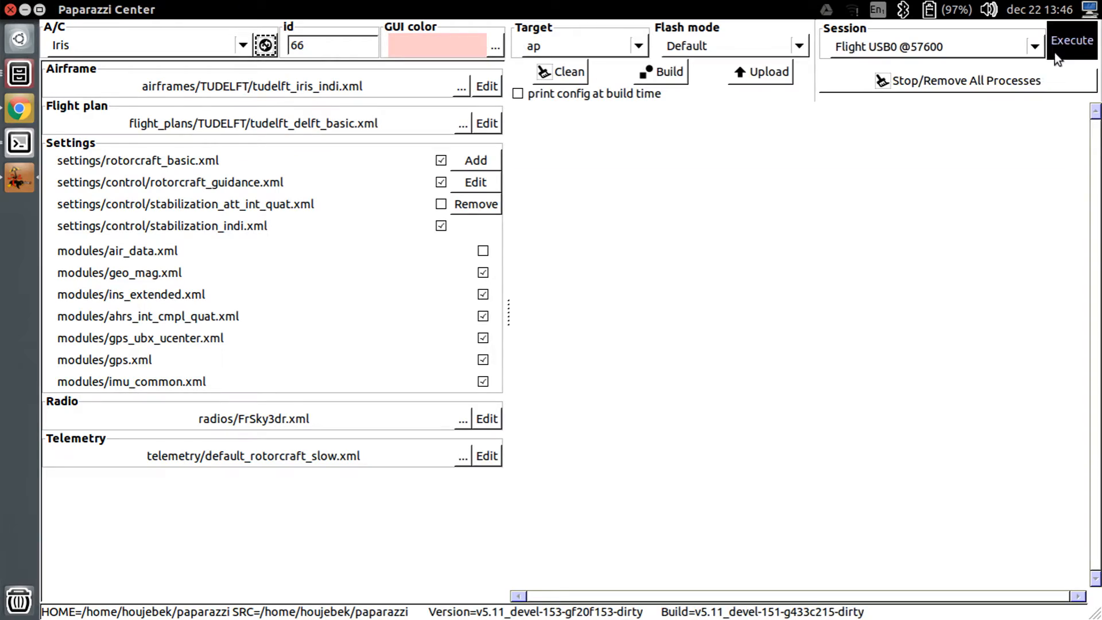
{"action": "left_click", "coordinate": [1071, 41]}
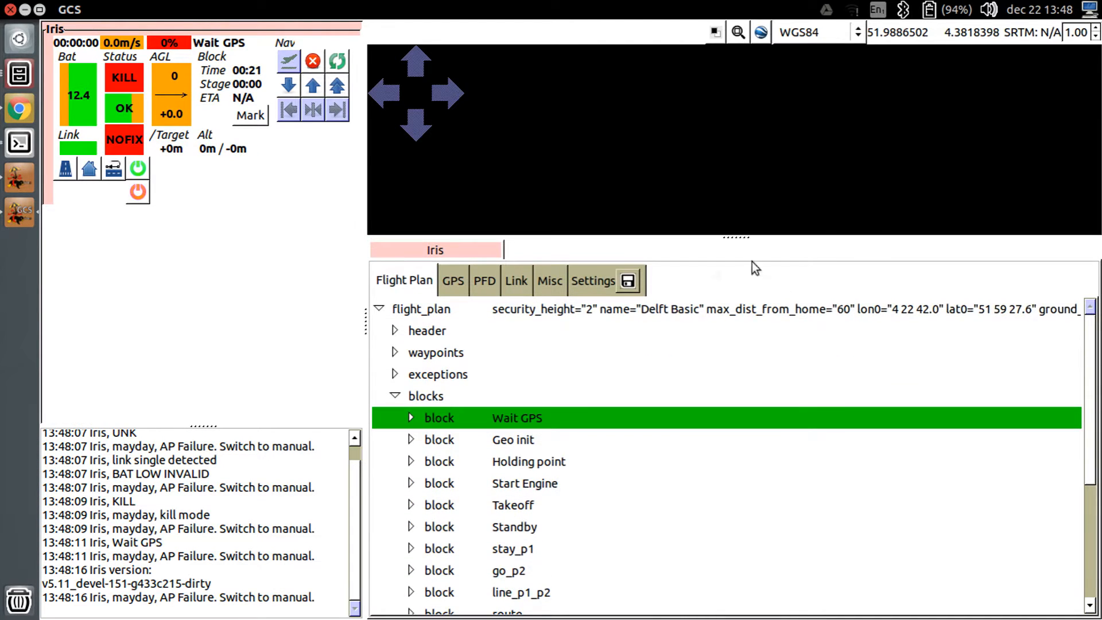
Step: Set Iris's main telemetry mode to raw_sensors in Settings > Telemetry and commit it
{"action": "left_click", "coordinate": [592, 280]}
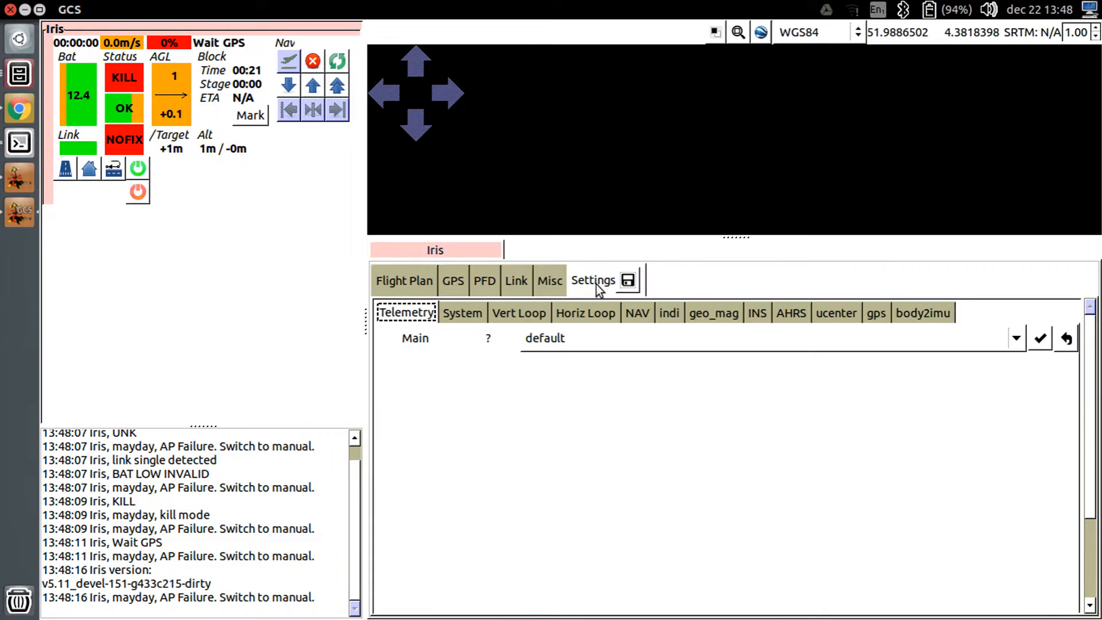
{"action": "left_click", "coordinate": [1015, 338]}
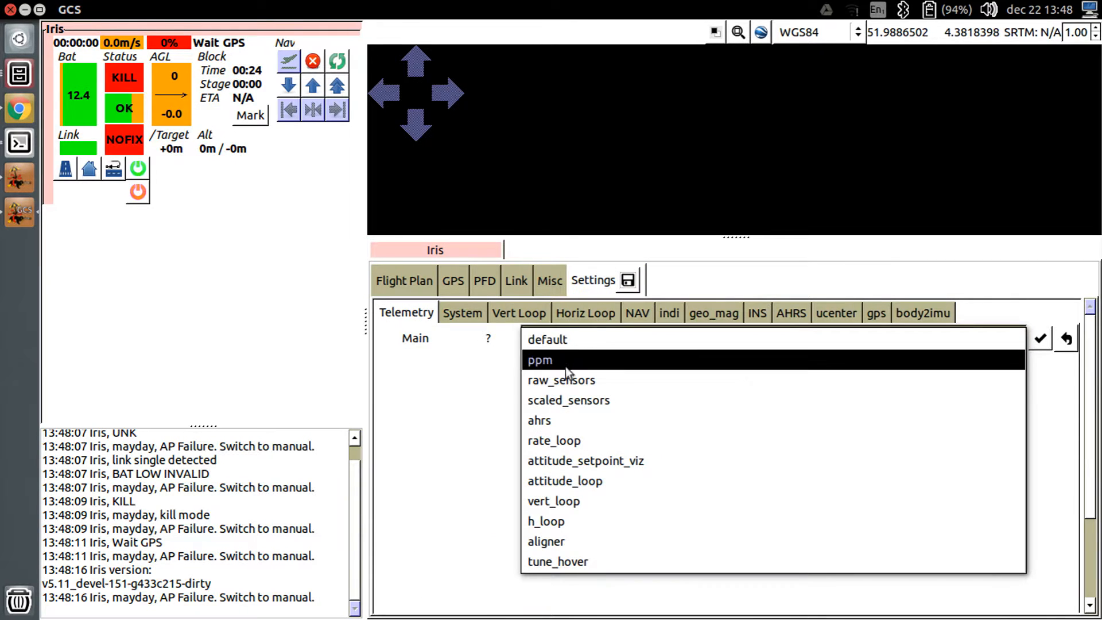
{"action": "left_click", "coordinate": [561, 380]}
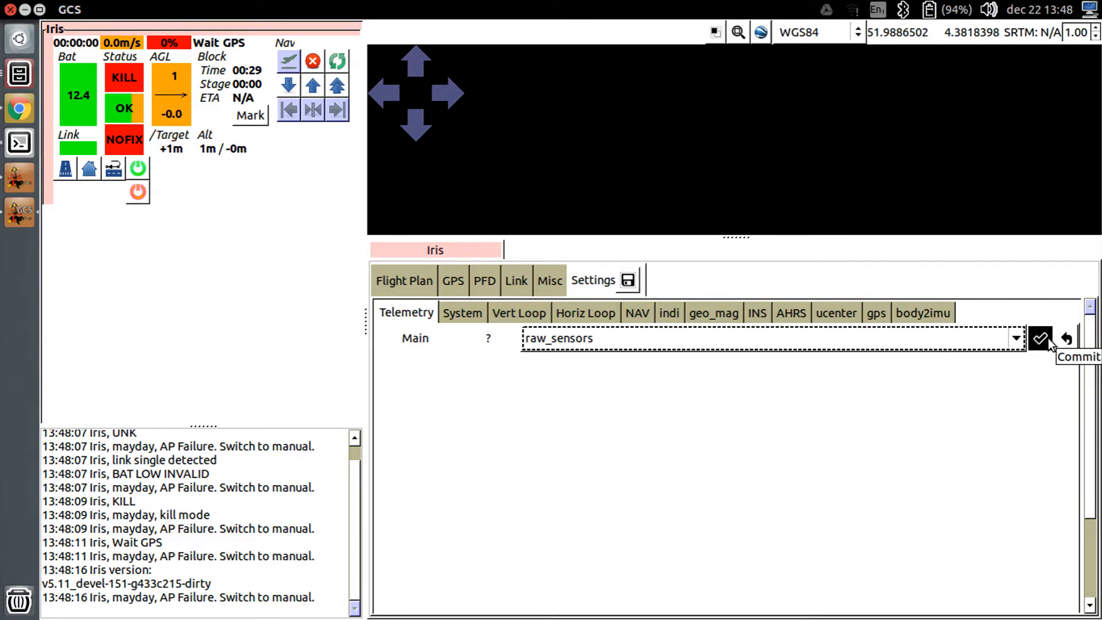
{"action": "left_click", "coordinate": [1041, 337]}
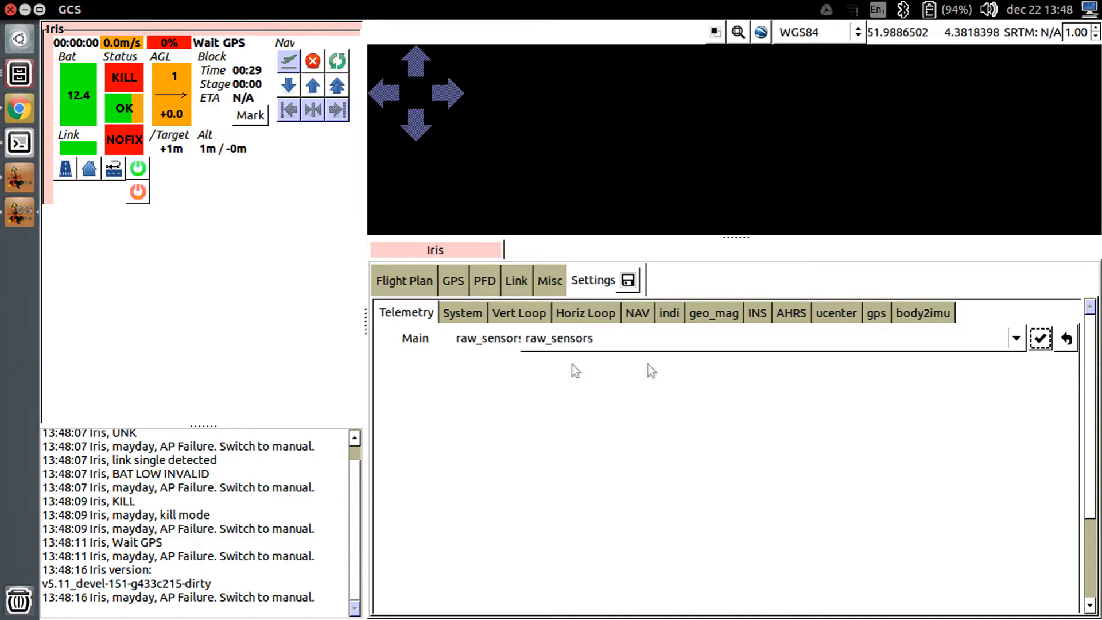
{"action": "mouse_move", "coordinate": [148, 290]}
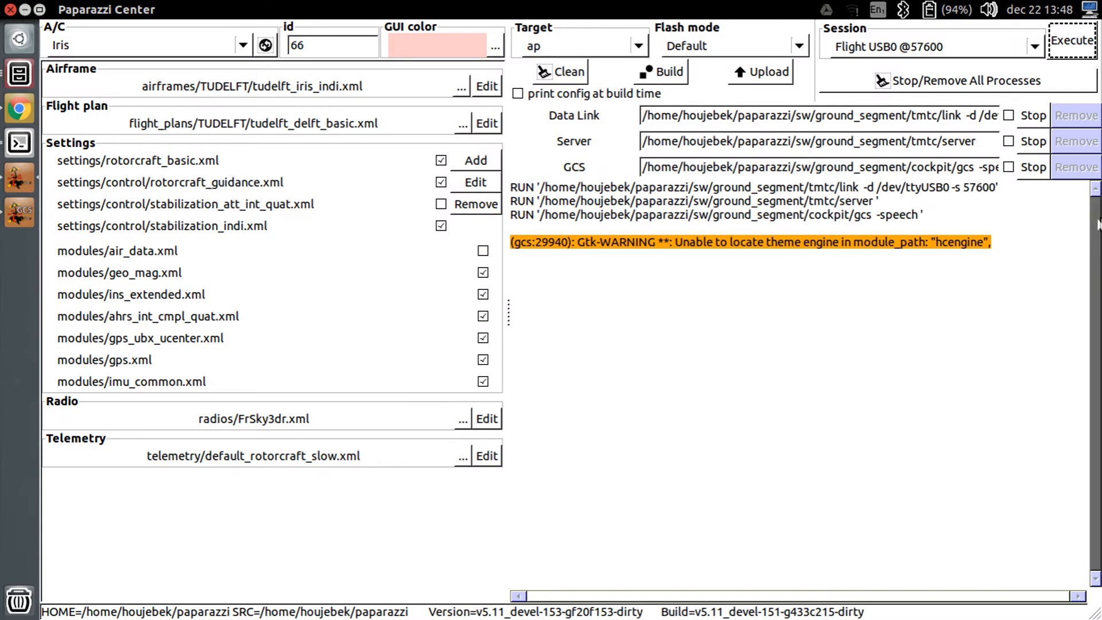
{"action": "left_click", "coordinate": [1032, 140]}
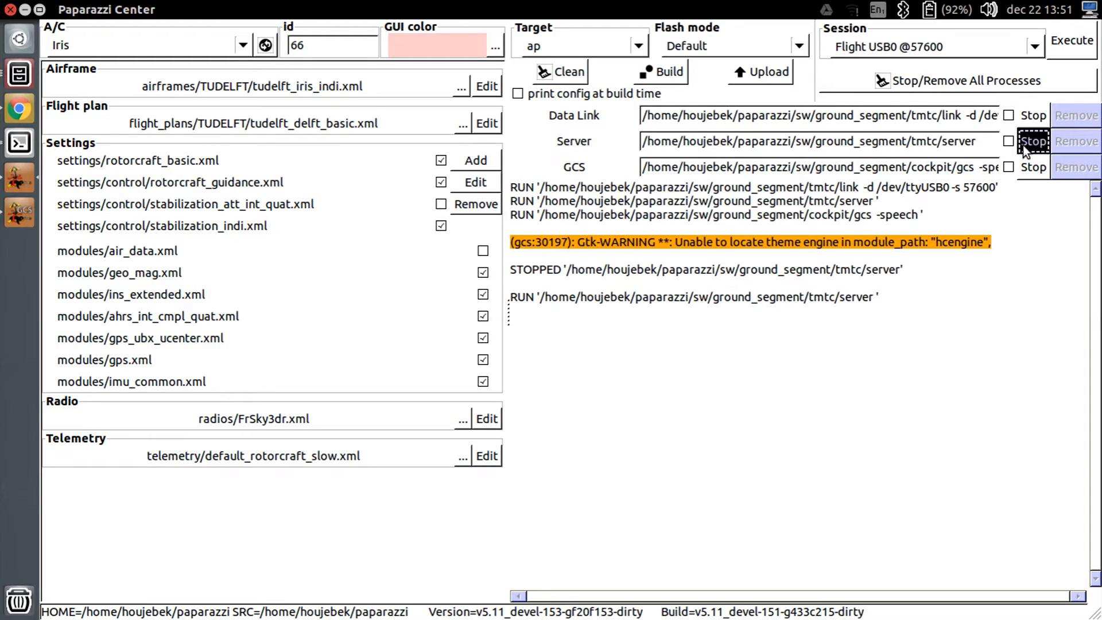
Step: Stop the Server process so the flight session stops logging
{"action": "left_click", "coordinate": [1031, 141]}
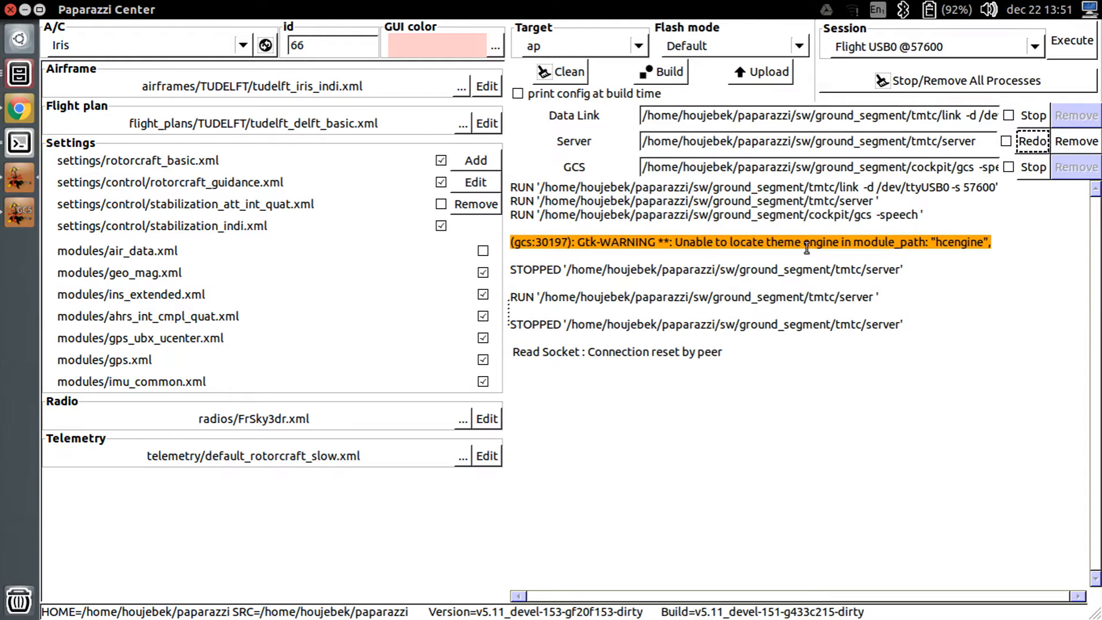
{"action": "mouse_move", "coordinate": [243, 158]}
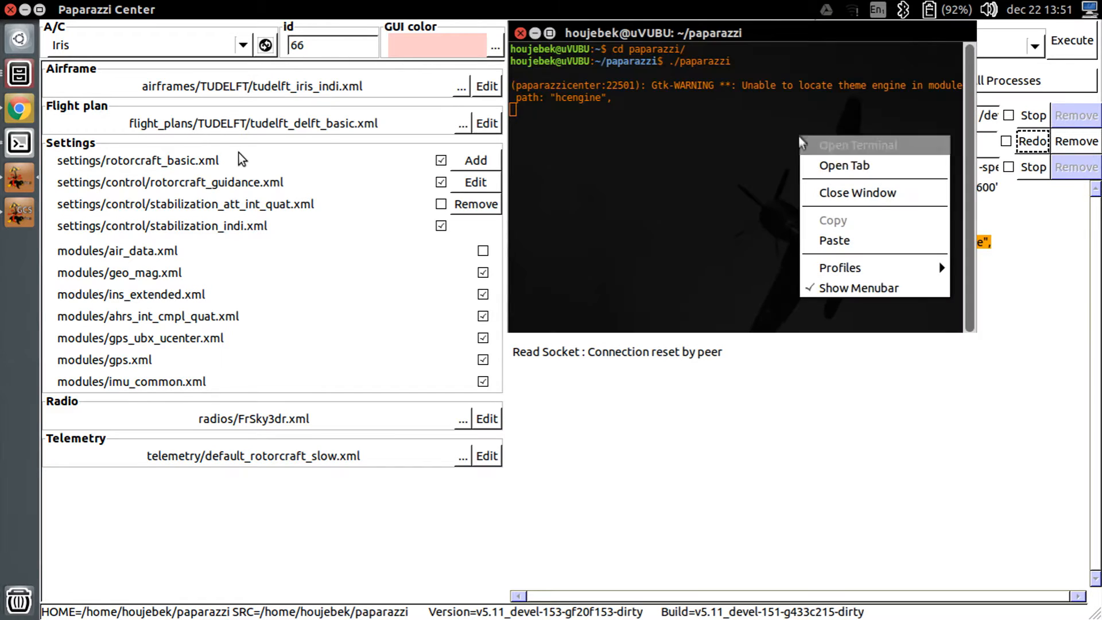
Step: In a new terminal tab, run sw/tools/calibration/calibrate.py -s MAG -vp on the var/logs flight log
{"action": "left_click", "coordinate": [843, 165]}
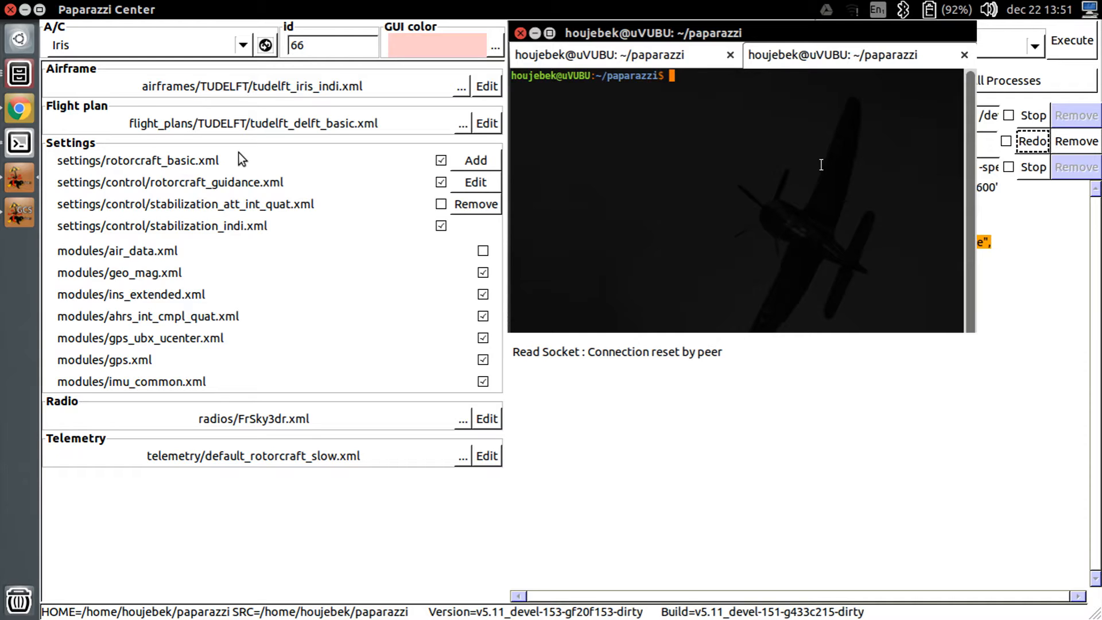
{"action": "type", "text": "sw/tools/calibration/calibrate.py -s MAG -vp var/logs/16_12_05__16_32_21.data"}
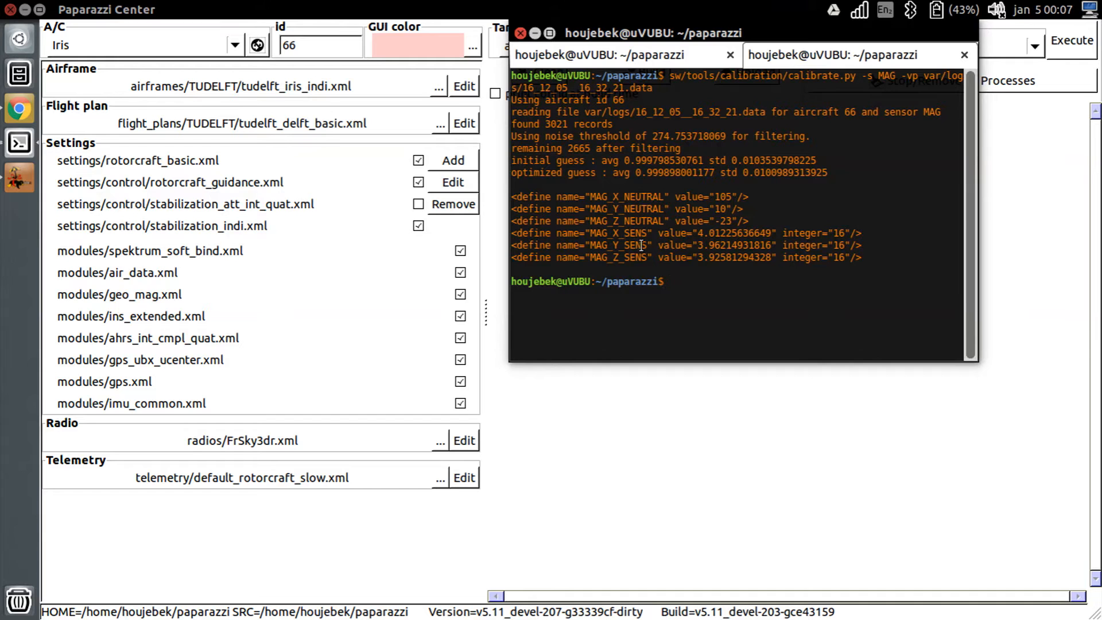
Step: Copy the six MAG define lines from Terminal and open the Iris airframe file for editing
{"action": "left_click_drag", "start_coordinate": [512, 196], "coordinate": [861, 257]}
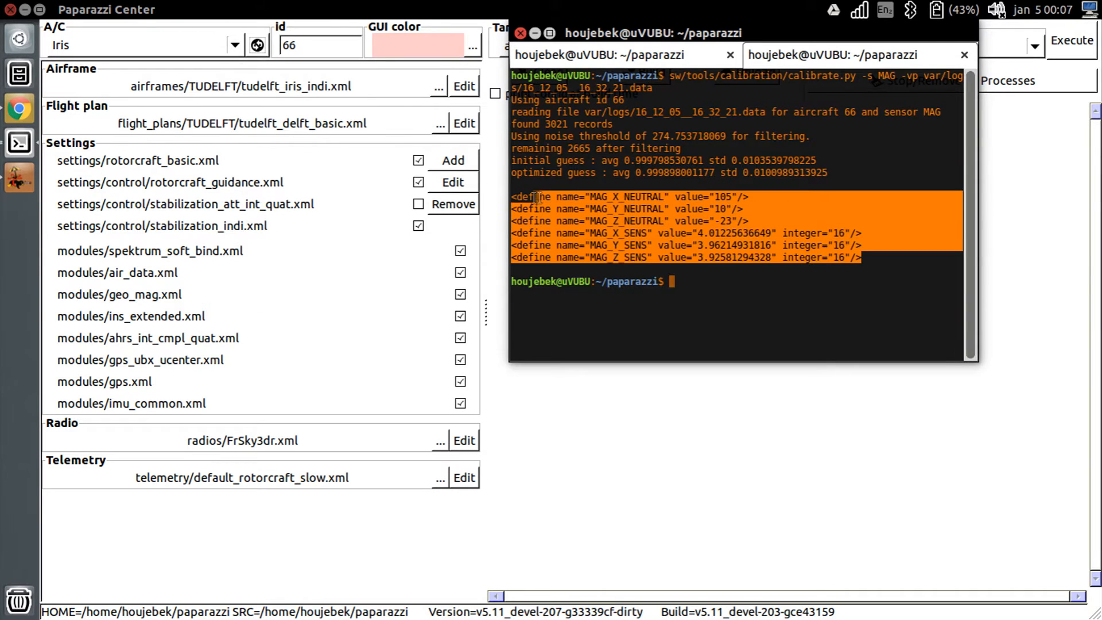
{"action": "right_click", "coordinate": [668, 225]}
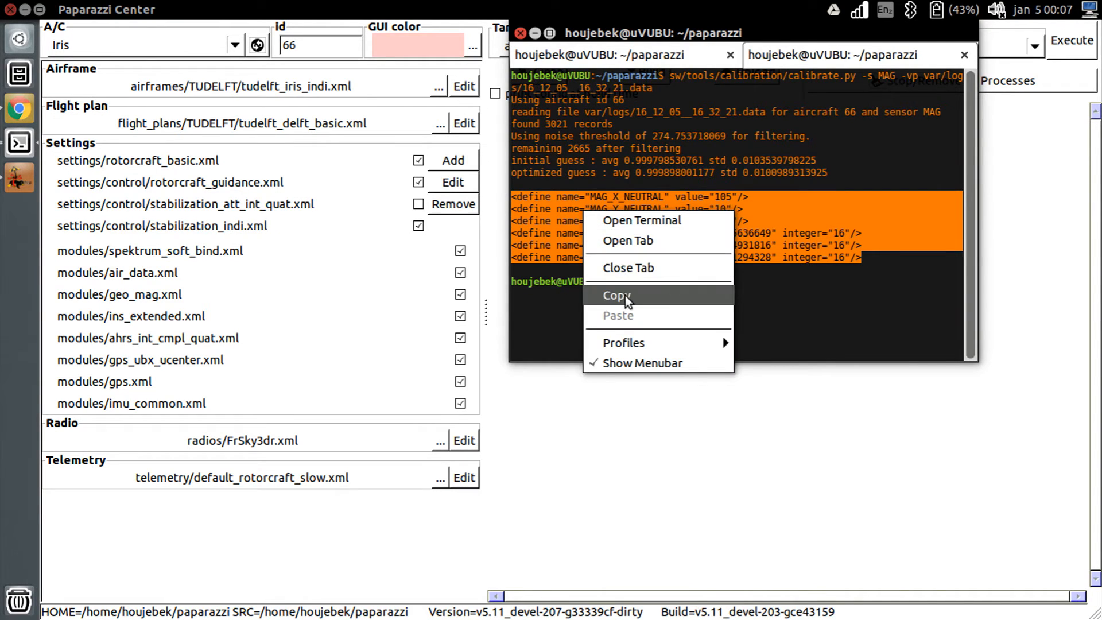
{"action": "left_click", "coordinate": [617, 295]}
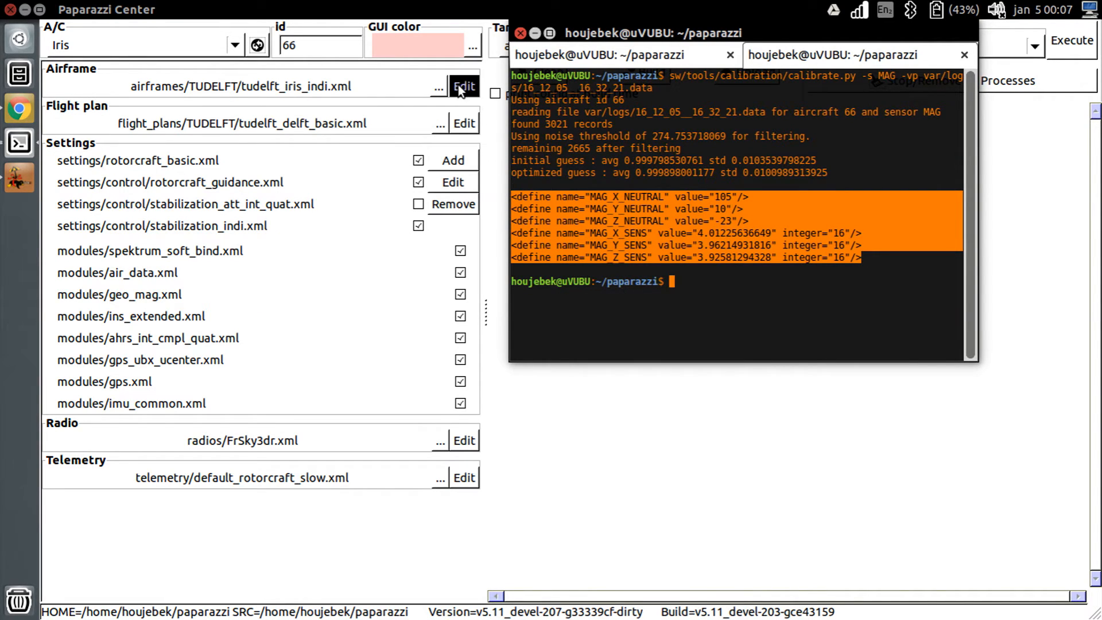
{"action": "left_click", "coordinate": [463, 86]}
{"action": "type", "text": "mag"}
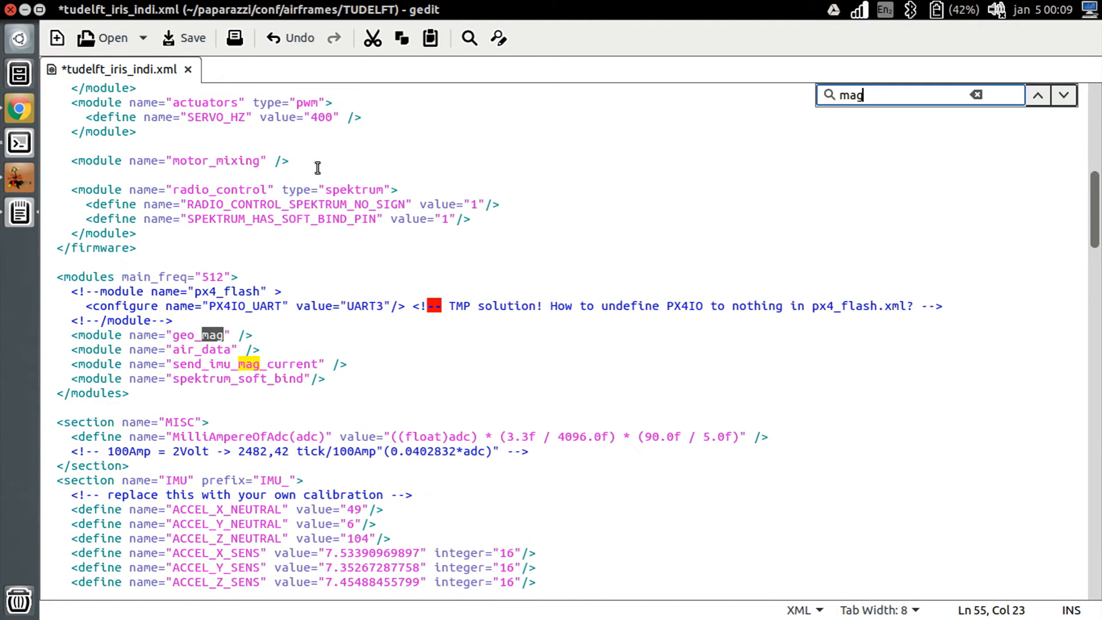
Step: Search the tudelft_iris_indi.xml airframe for mag to locate the existing MAG defines
{"action": "left_click", "coordinate": [1063, 96]}
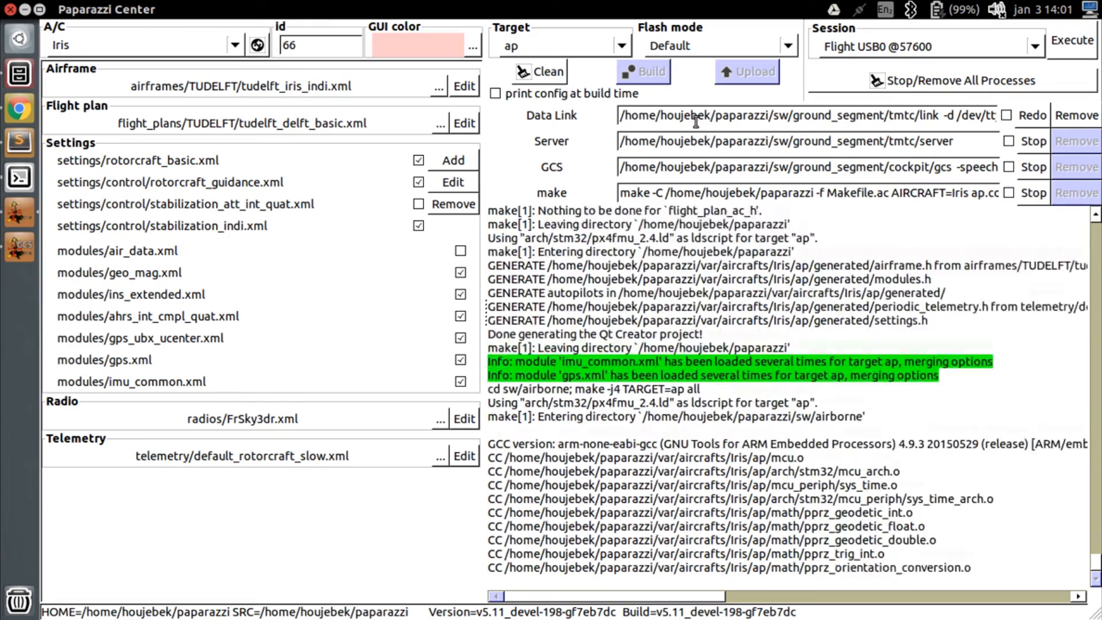
{"action": "mouse_move", "coordinate": [755, 71]}
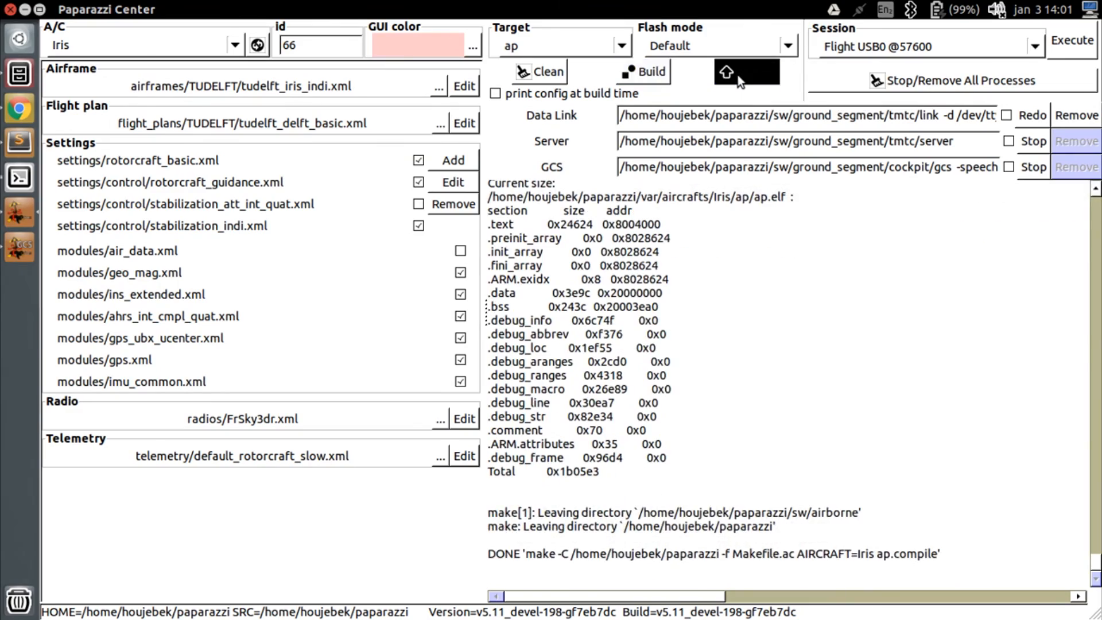
Step: Upload the finished ap build to flash the new firmware onto the Iris autopilot
{"action": "left_click", "coordinate": [746, 72]}
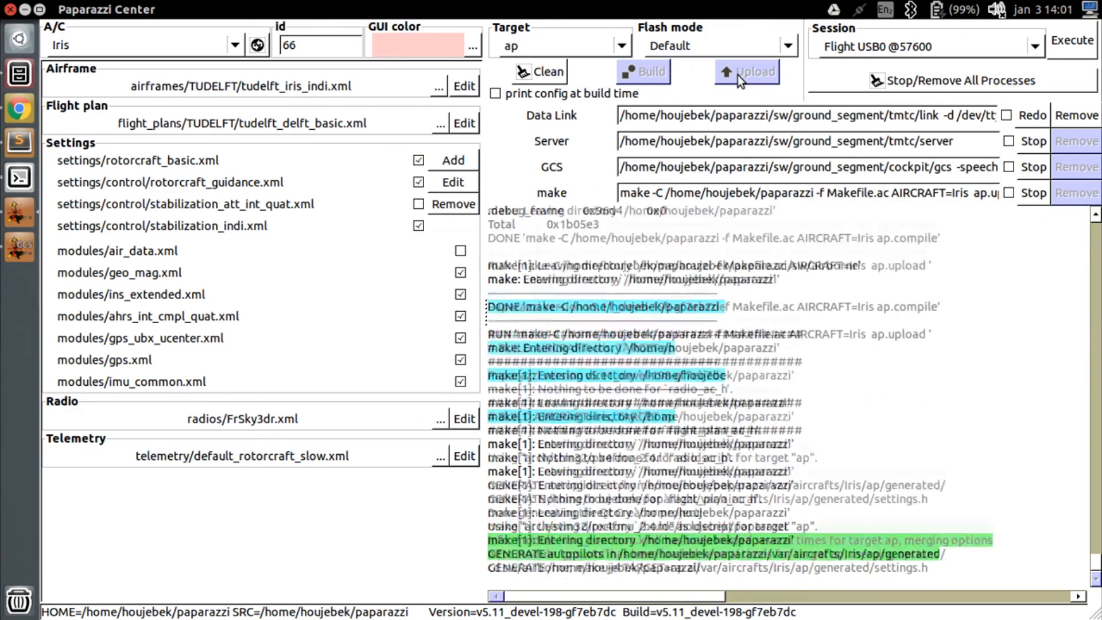